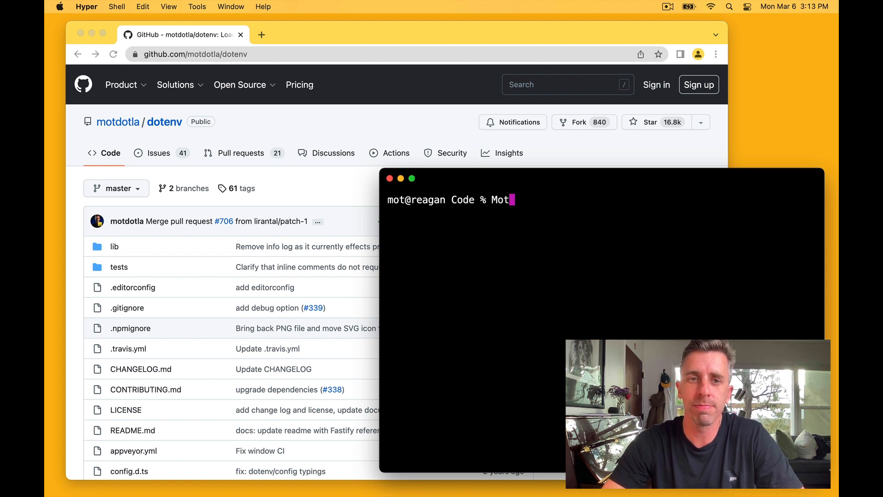
mouse_move(371, 117)
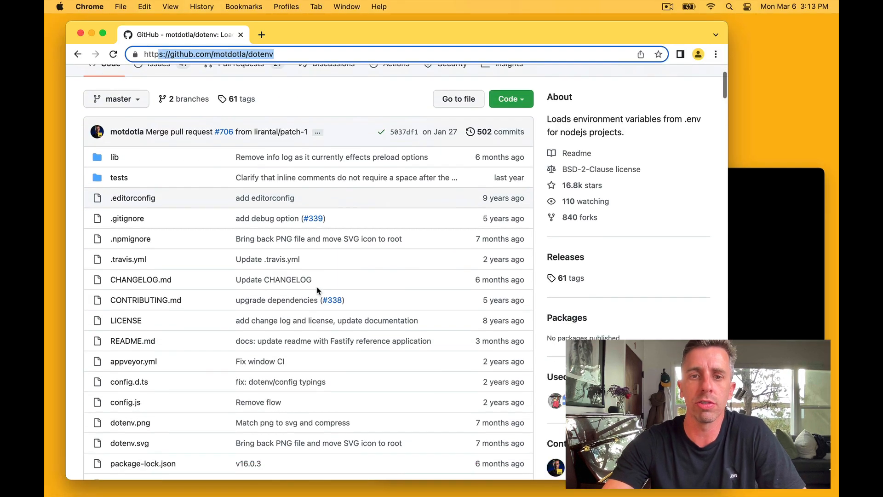
Scroll the motdotla/dotenv GitHub page down to the README usage instructions
scroll("down", 3)
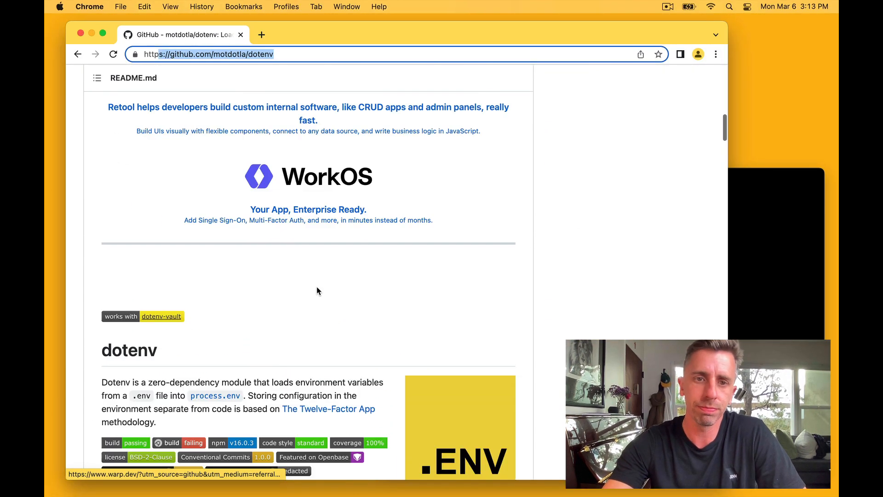
scroll("down", 3)
type("M")
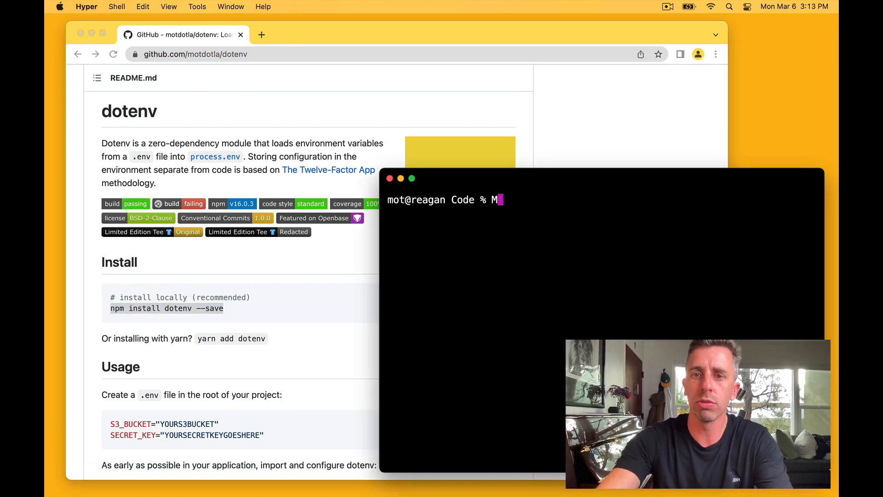
Create the hello-world folder and write index.js with a console.log("Hello World") line
type("kdir hellow-")
type("conso")
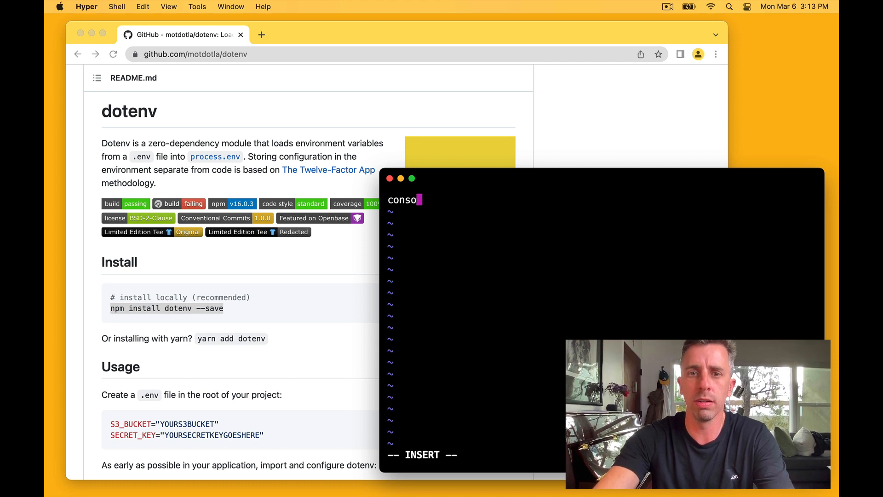
type("le.log(\"Hel")
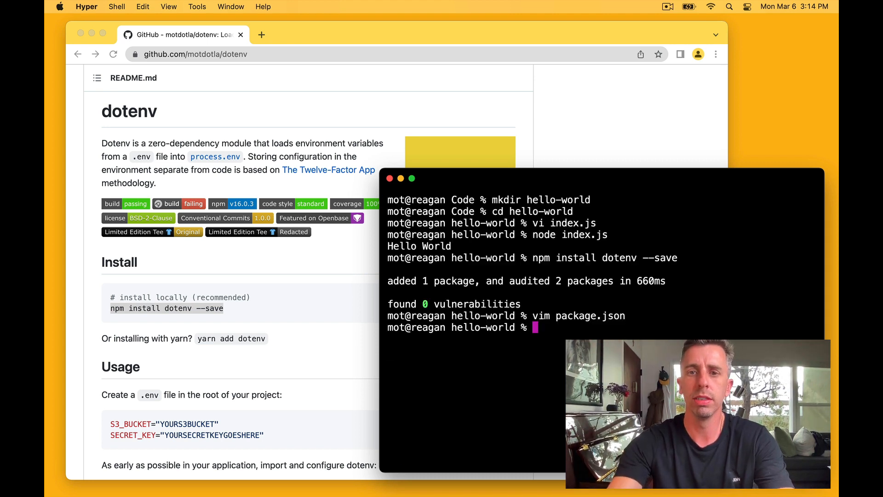
Run node index.js, then create .env in vi with a HELLO= value and rerun the script
type("ndo")
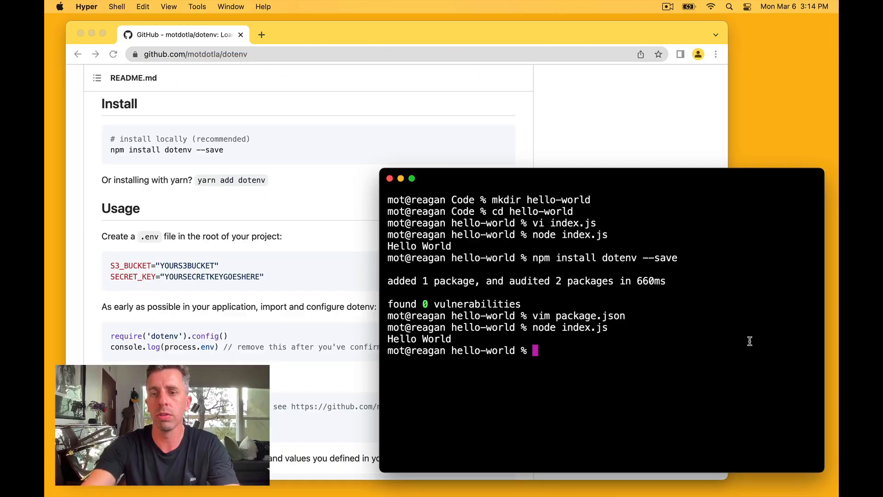
type("vi .env")
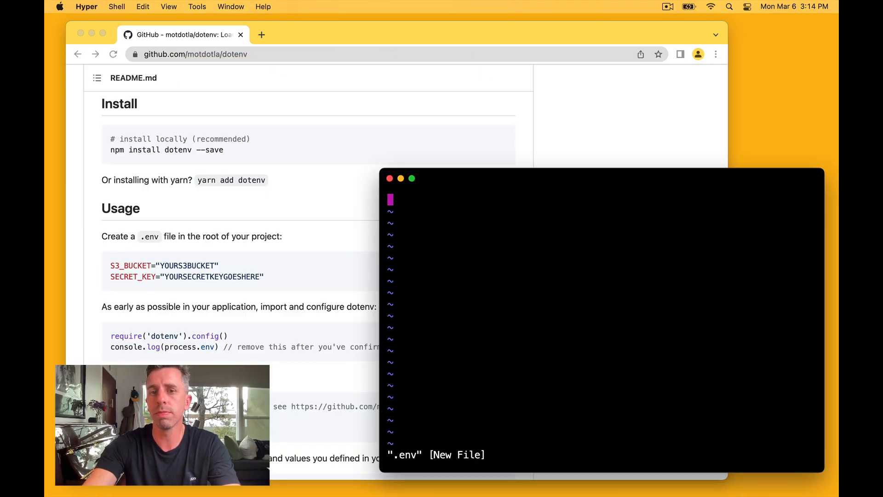
type("HELLO")
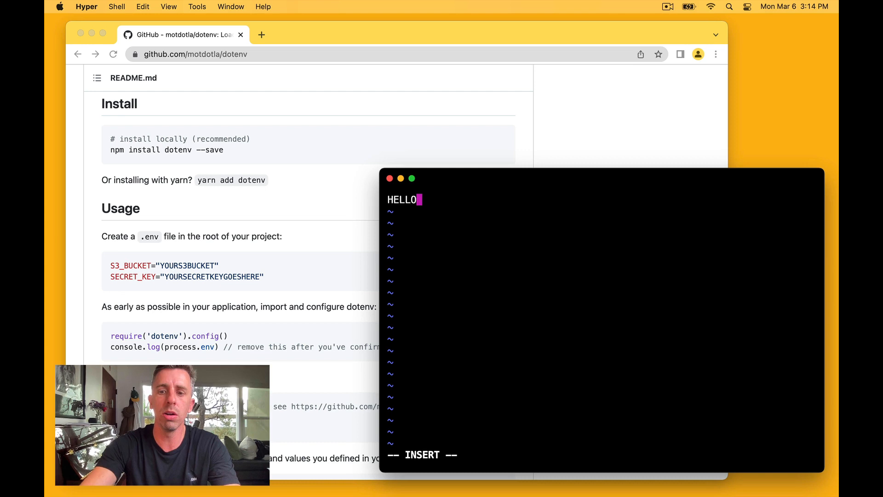
type("=\"Universie")
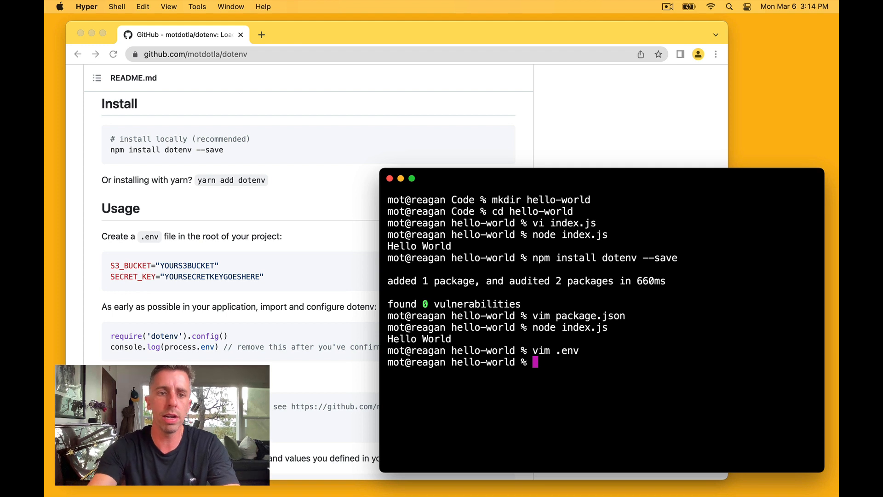
type("node index.js")
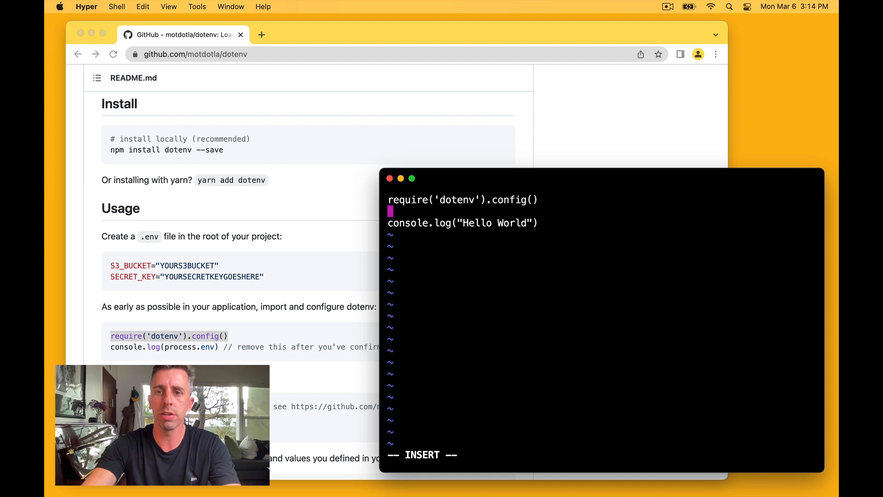
Change the log to `Hello ${process.env.HELLO}` after the dotenv require and save with :w
key("Escape")
type("`")
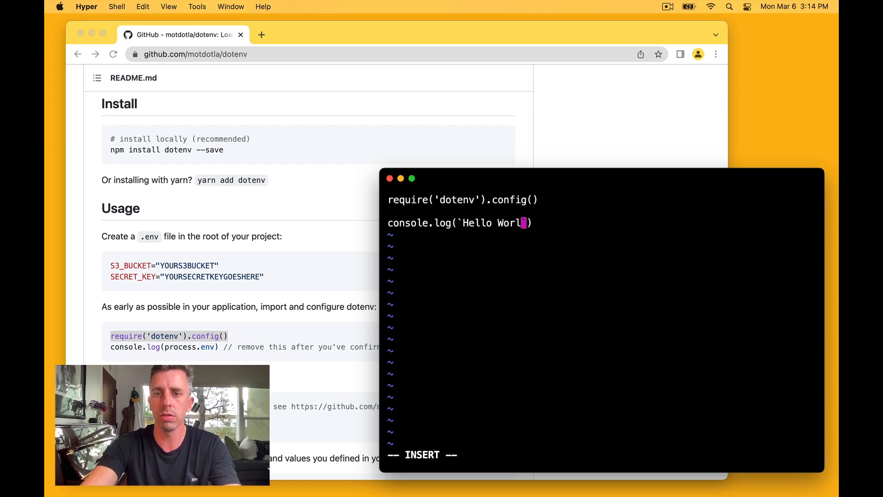
type("${process.env.HELLO")
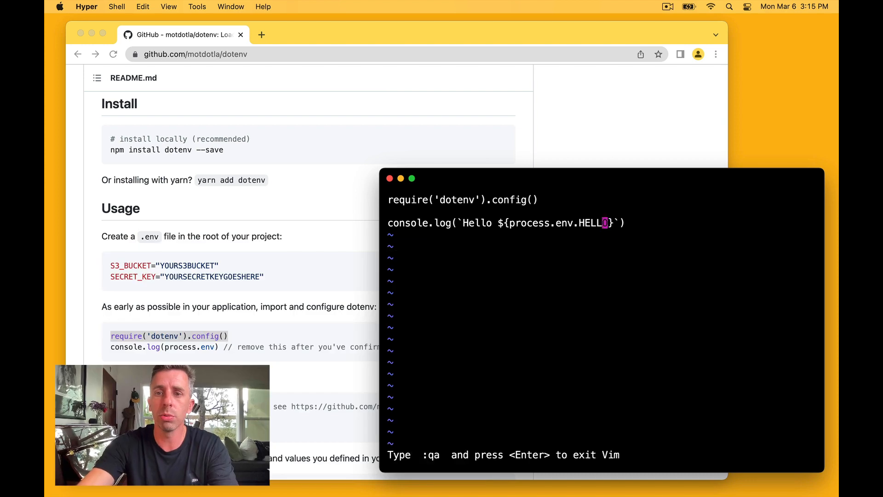
type(":w")
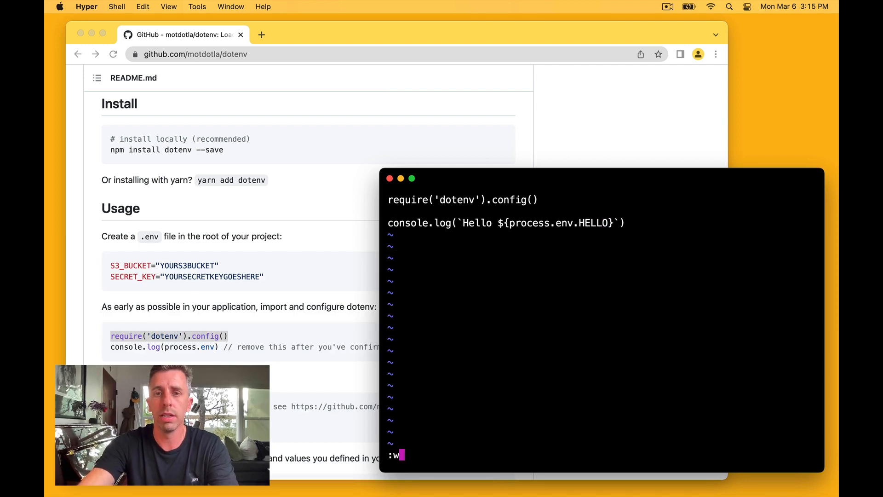